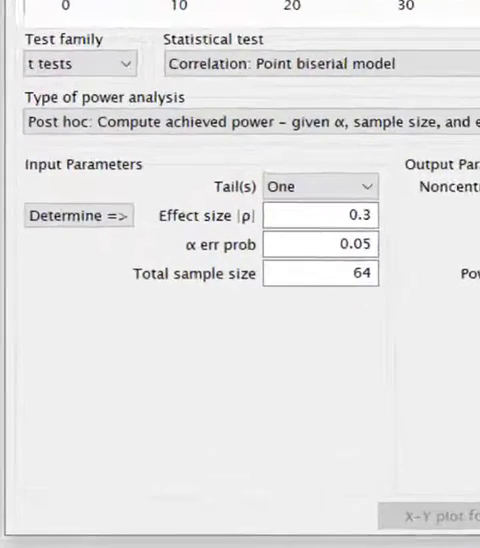
Step: Change the test family to F tests
click(80, 63)
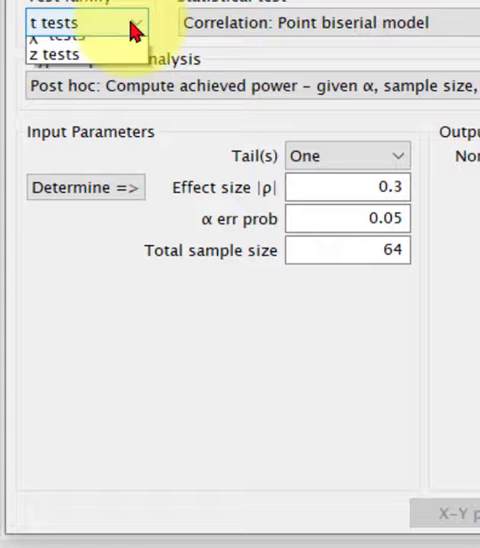
click(132, 20)
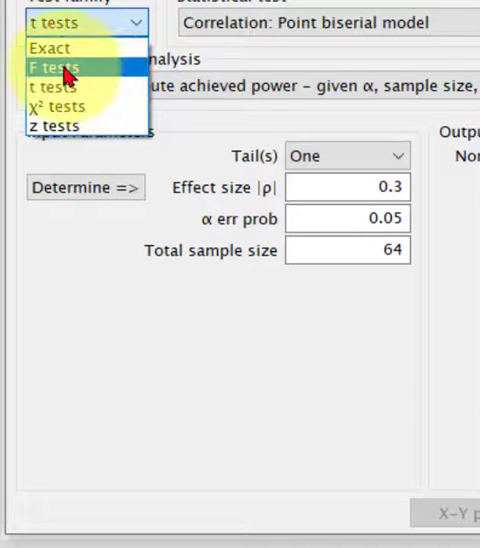
click(55, 67)
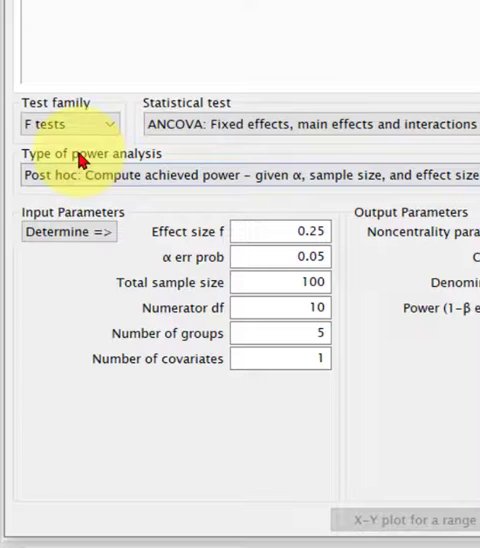
Step: Select the one-way fixed-effects omnibus ANOVA and enter a total sample size of 150
click(310, 123)
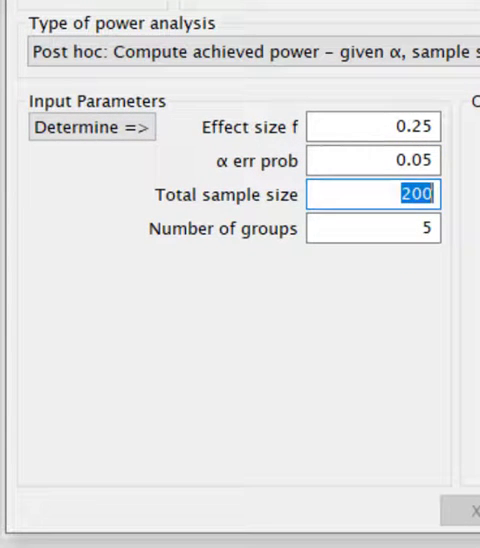
text(150)
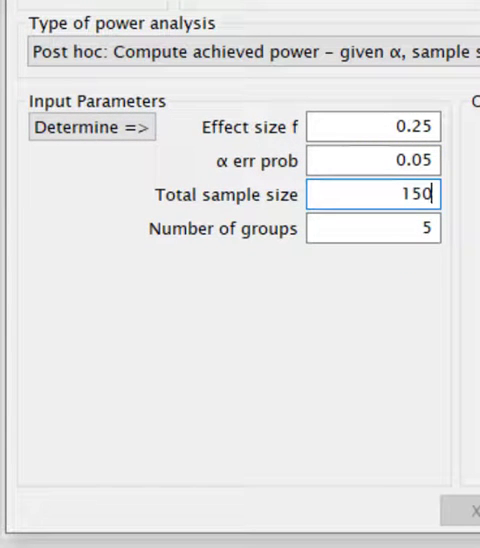
click(370, 228)
text(3)
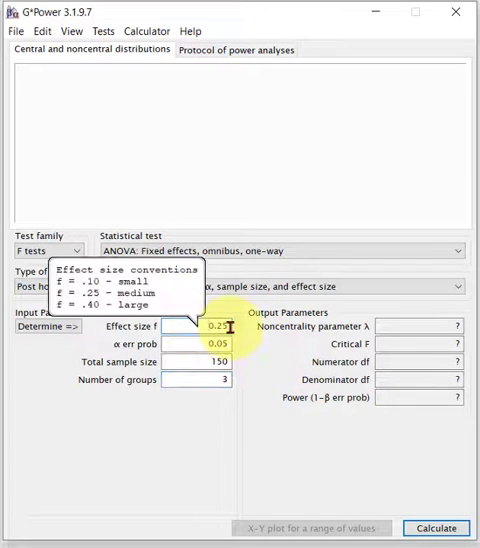
mouse_move(247, 355)
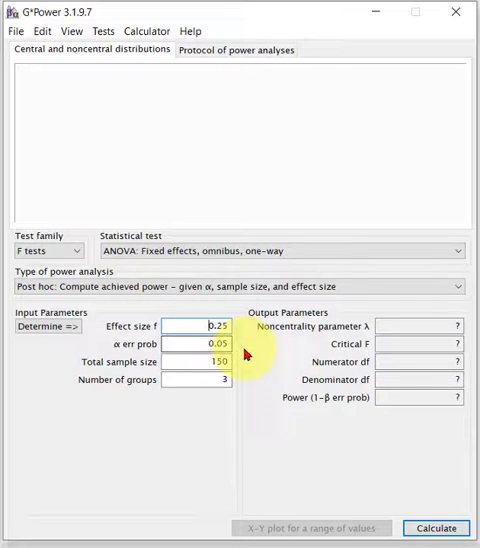
mouse_move(248, 360)
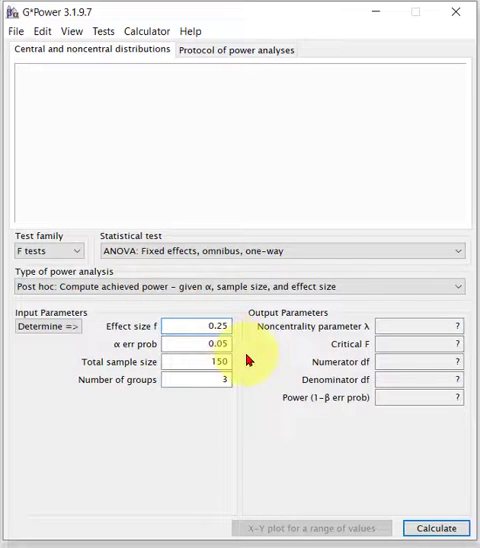
mouse_move(436, 527)
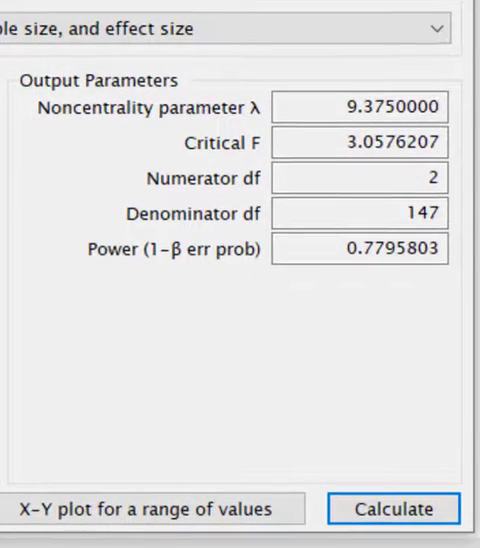
mouse_move(330, 295)
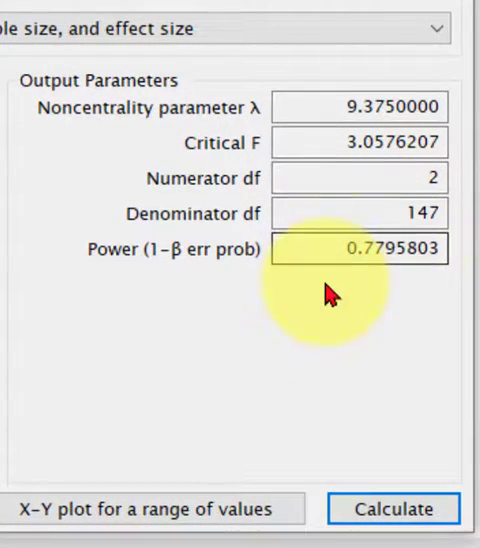
mouse_move(375, 280)
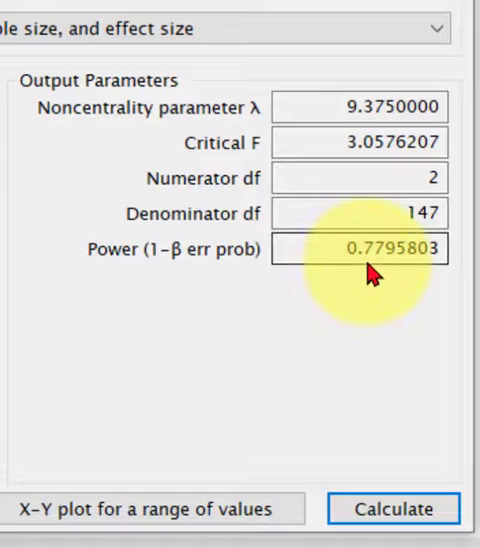
mouse_move(295, 360)
text(200)
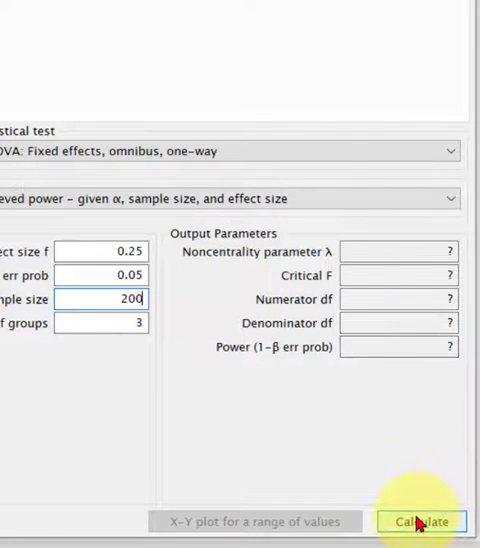
Step: Calculate power for 200 participants (0.8914514) and dismiss the unequal-group-size note
click(421, 521)
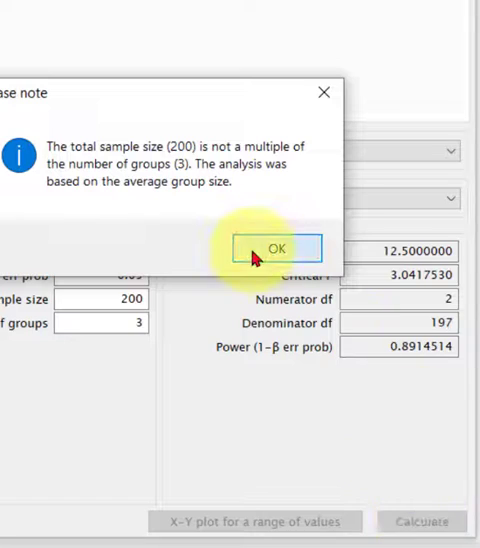
click(274, 248)
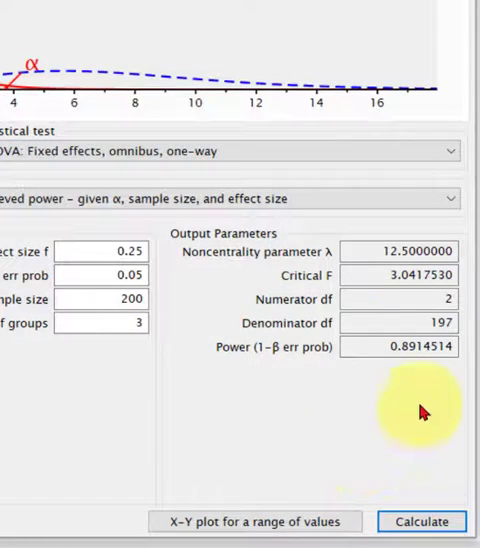